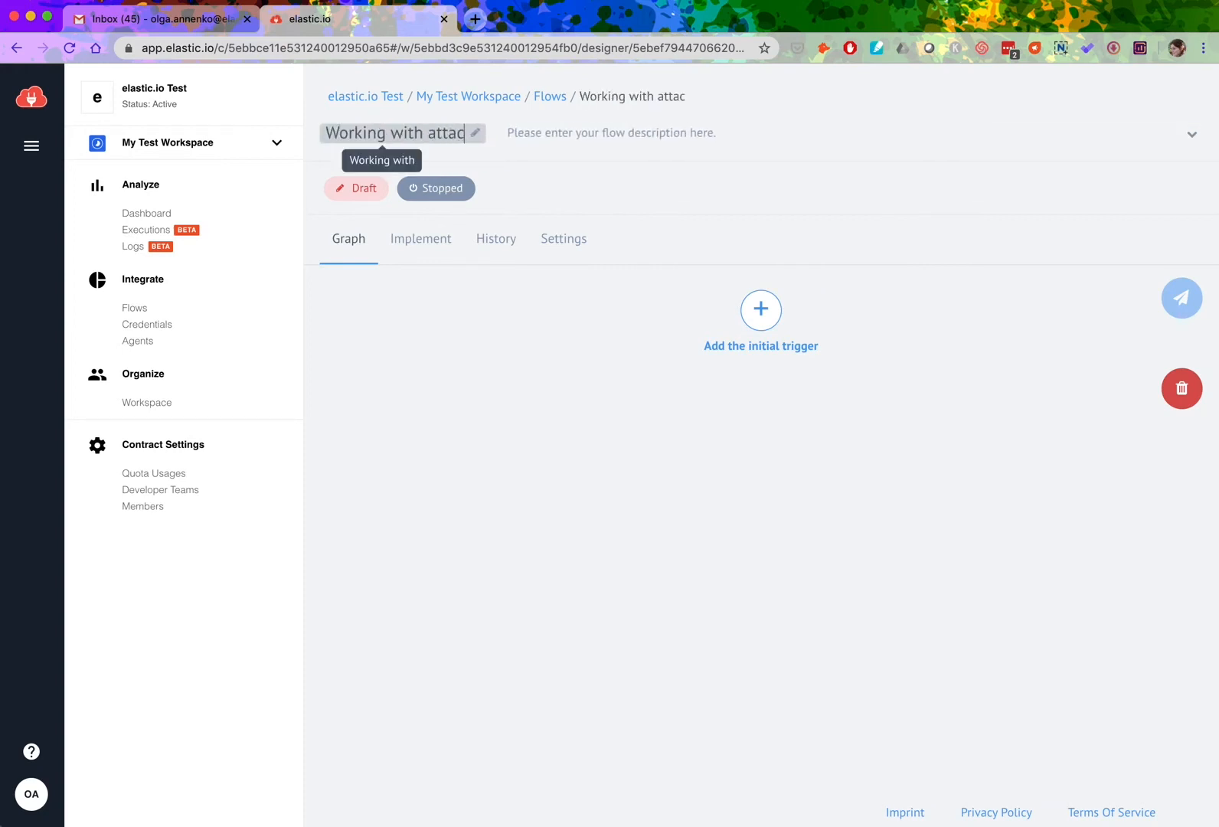
# Step: Add Simple trigger as the flow's first step, accept its sample data and save it
pyautogui.click(760, 309)
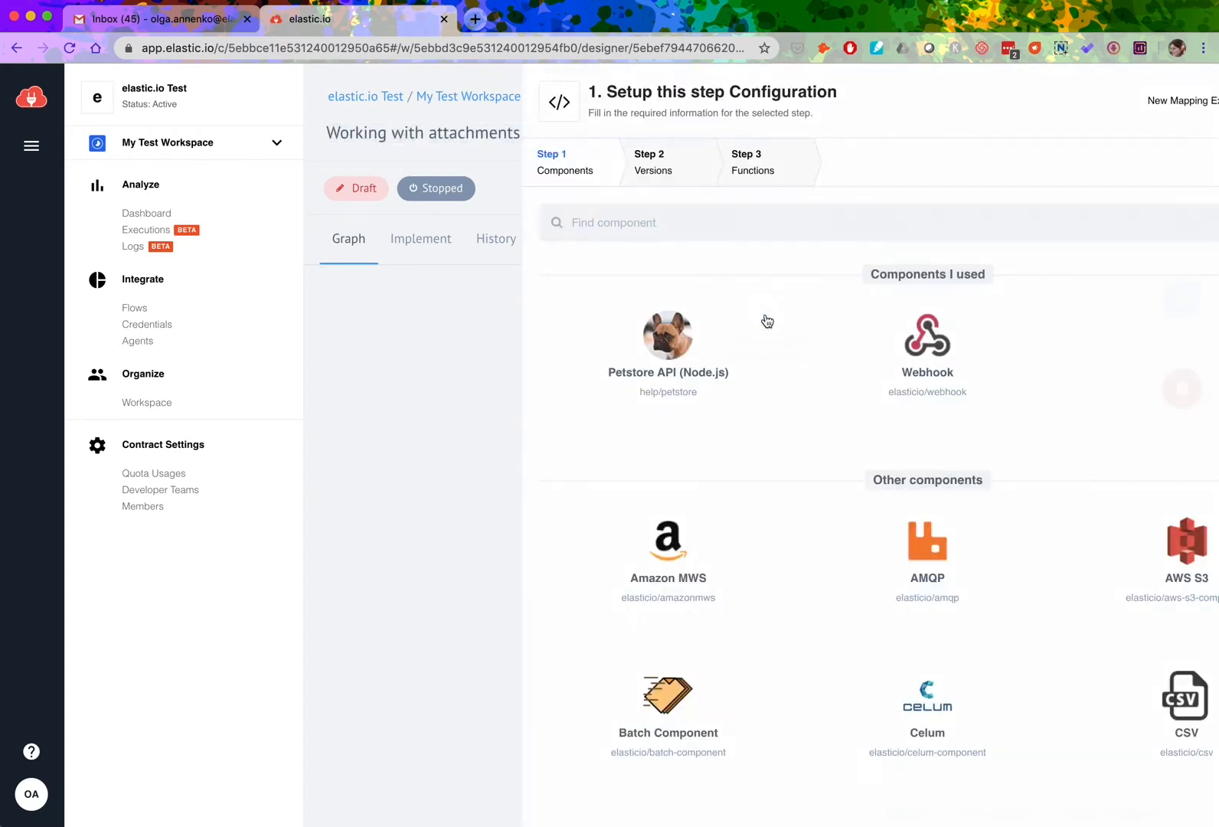
pyautogui.write('sim')
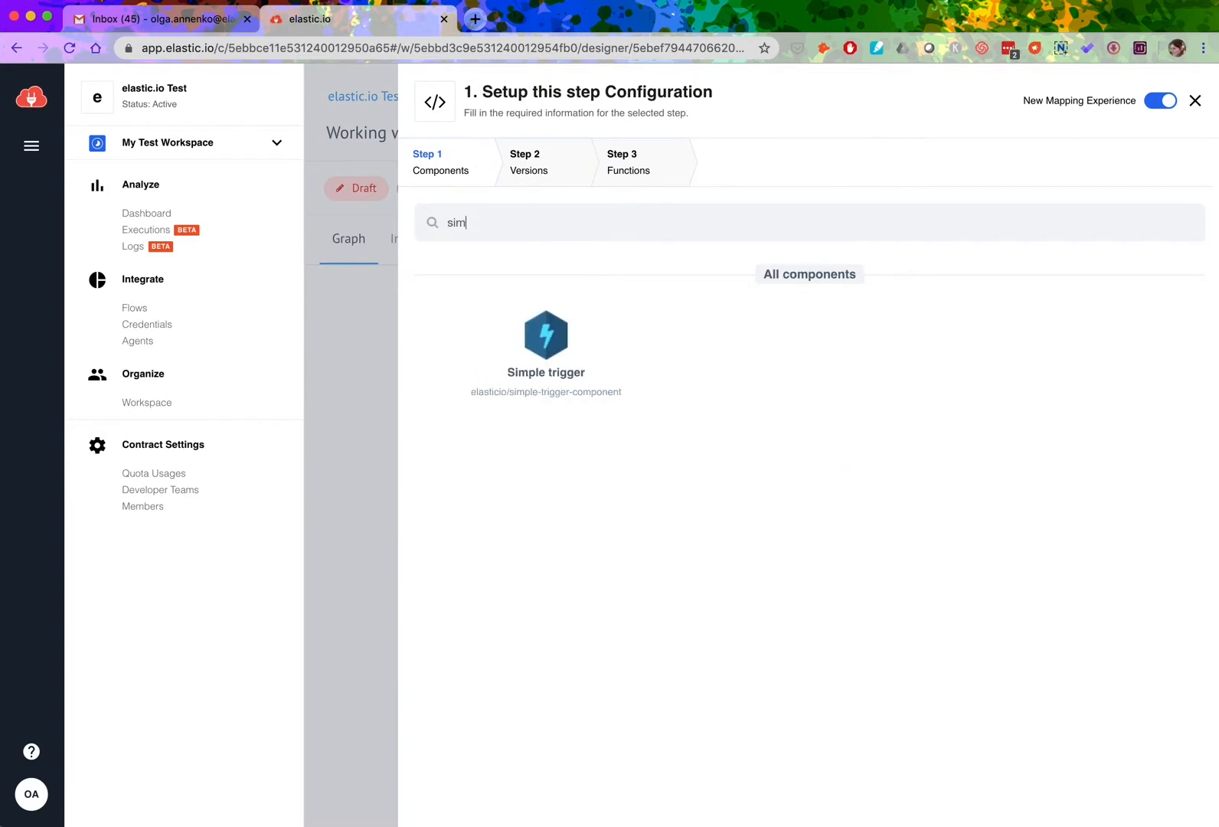
pyautogui.click(545, 338)
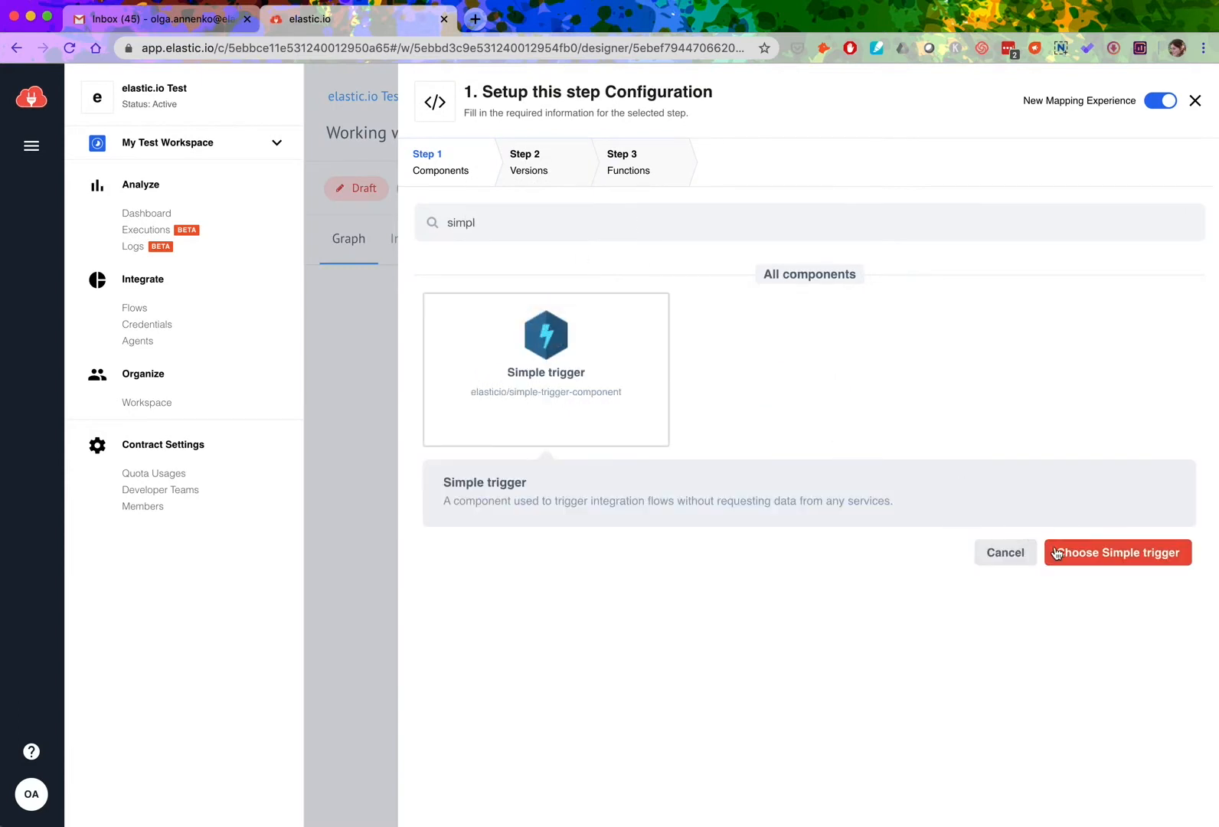
pyautogui.click(1117, 553)
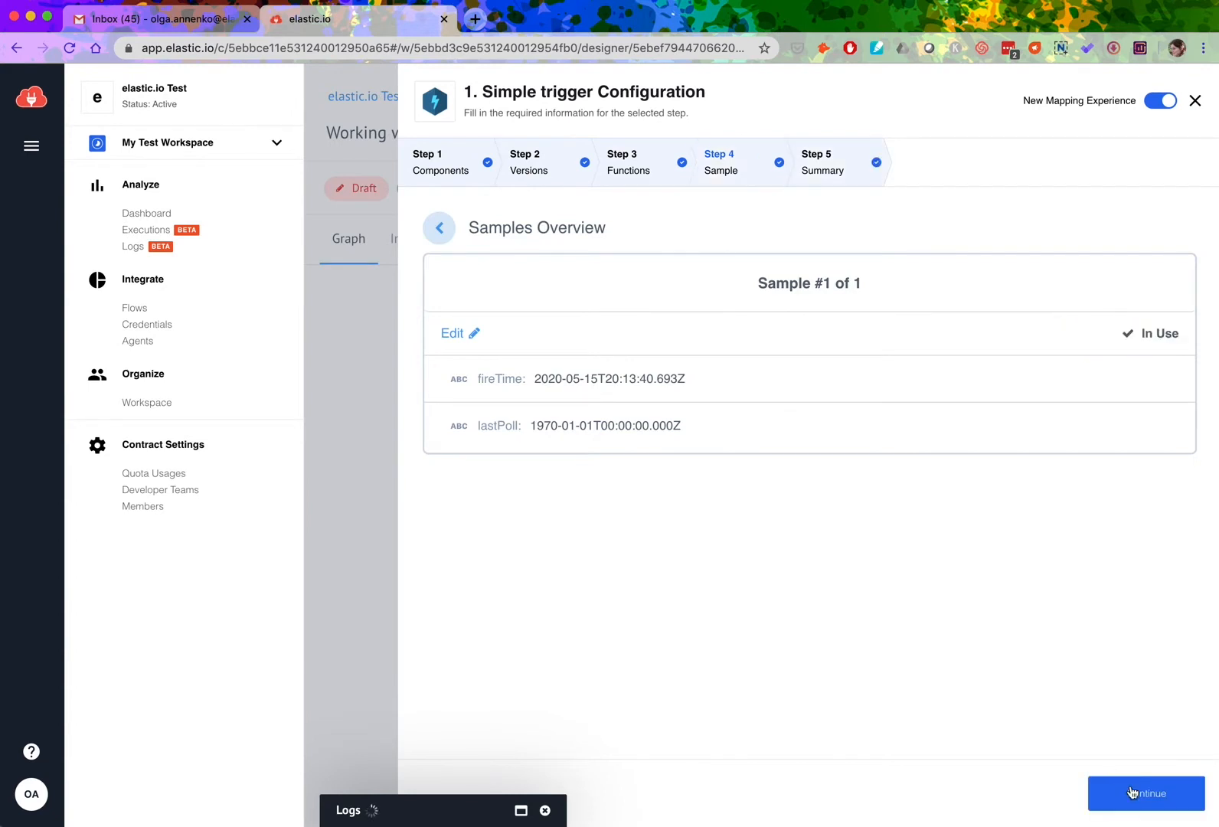
pyautogui.click(1145, 793)
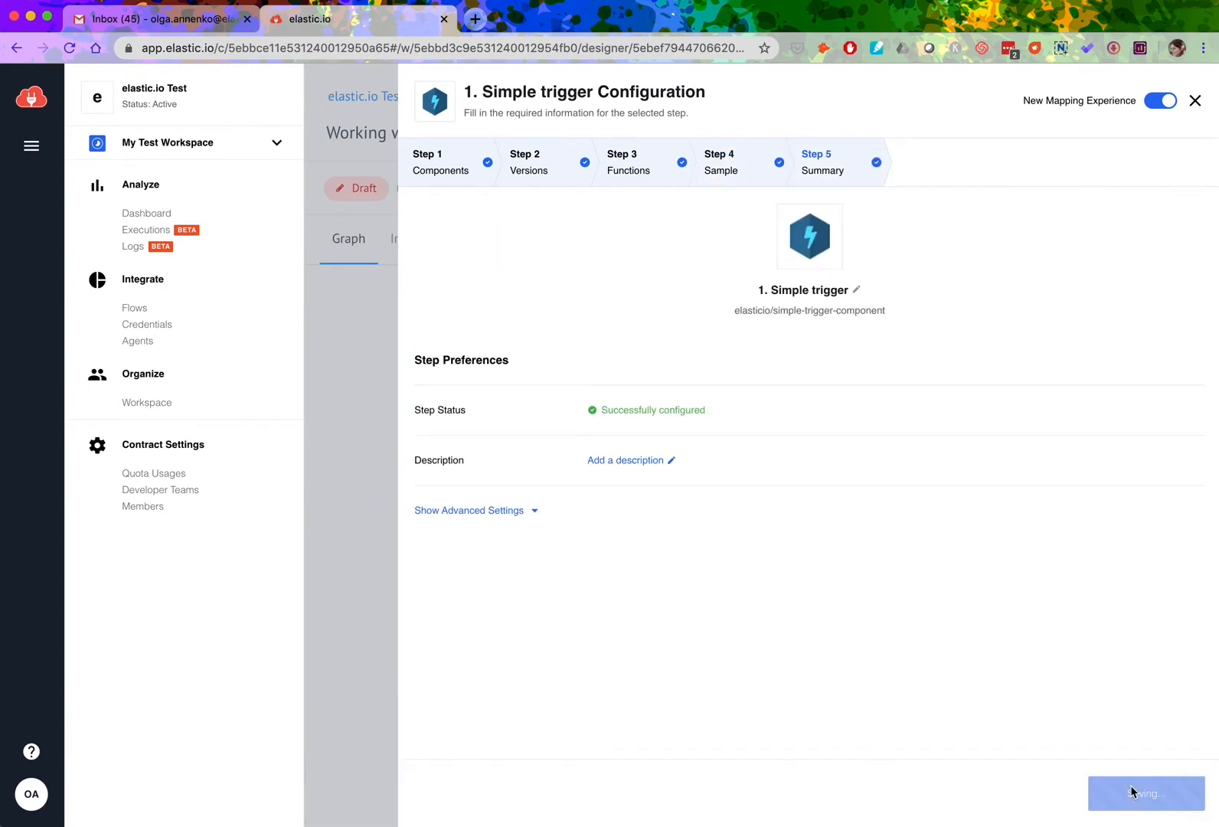
pyautogui.click(1142, 794)
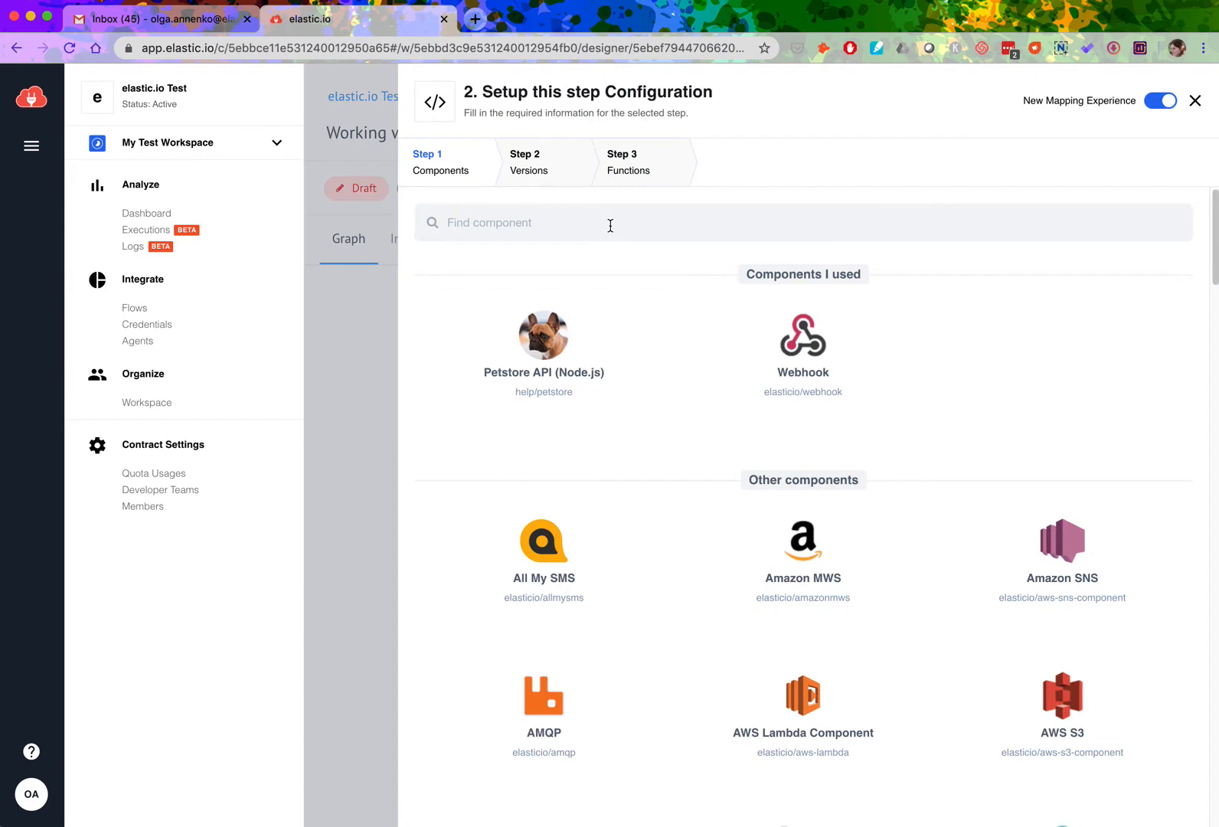
# Step: Choose the CSV component with the Write CSV attachment function for step two
pyautogui.write('csv')
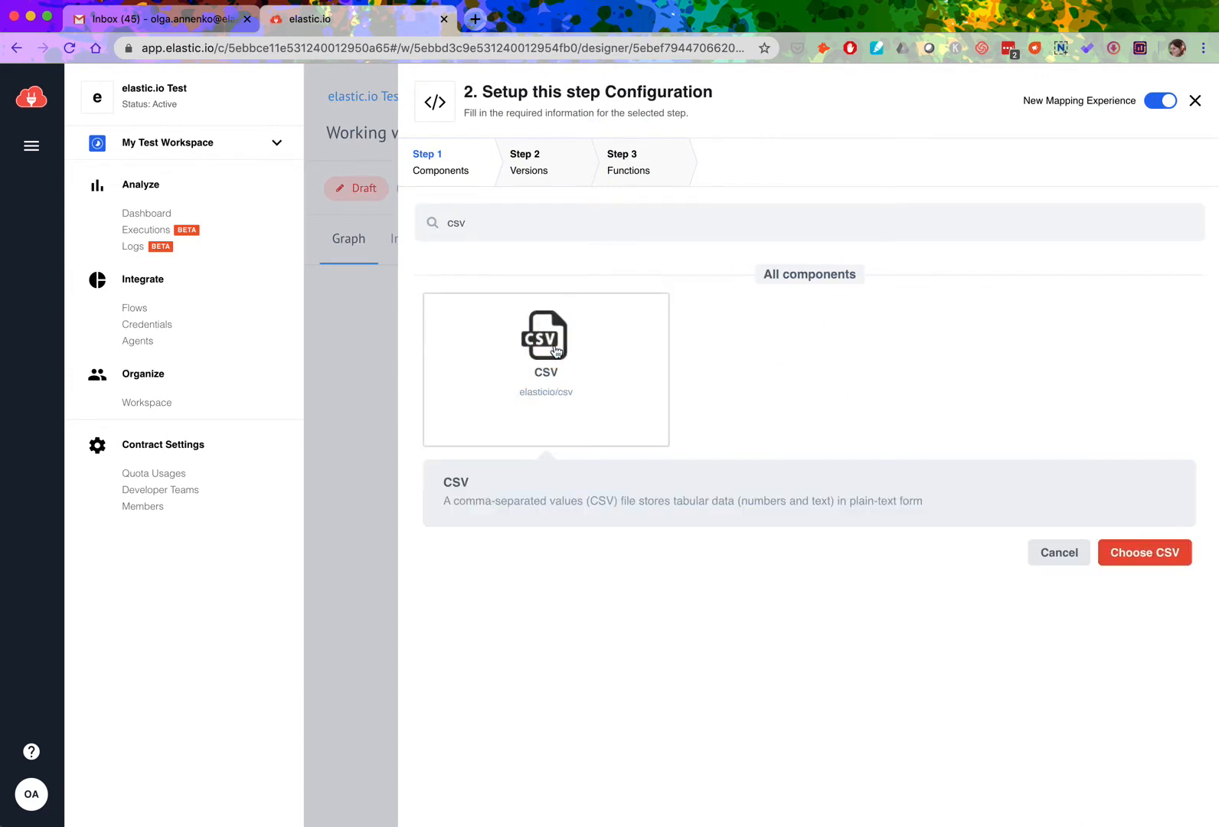
pyautogui.click(1142, 552)
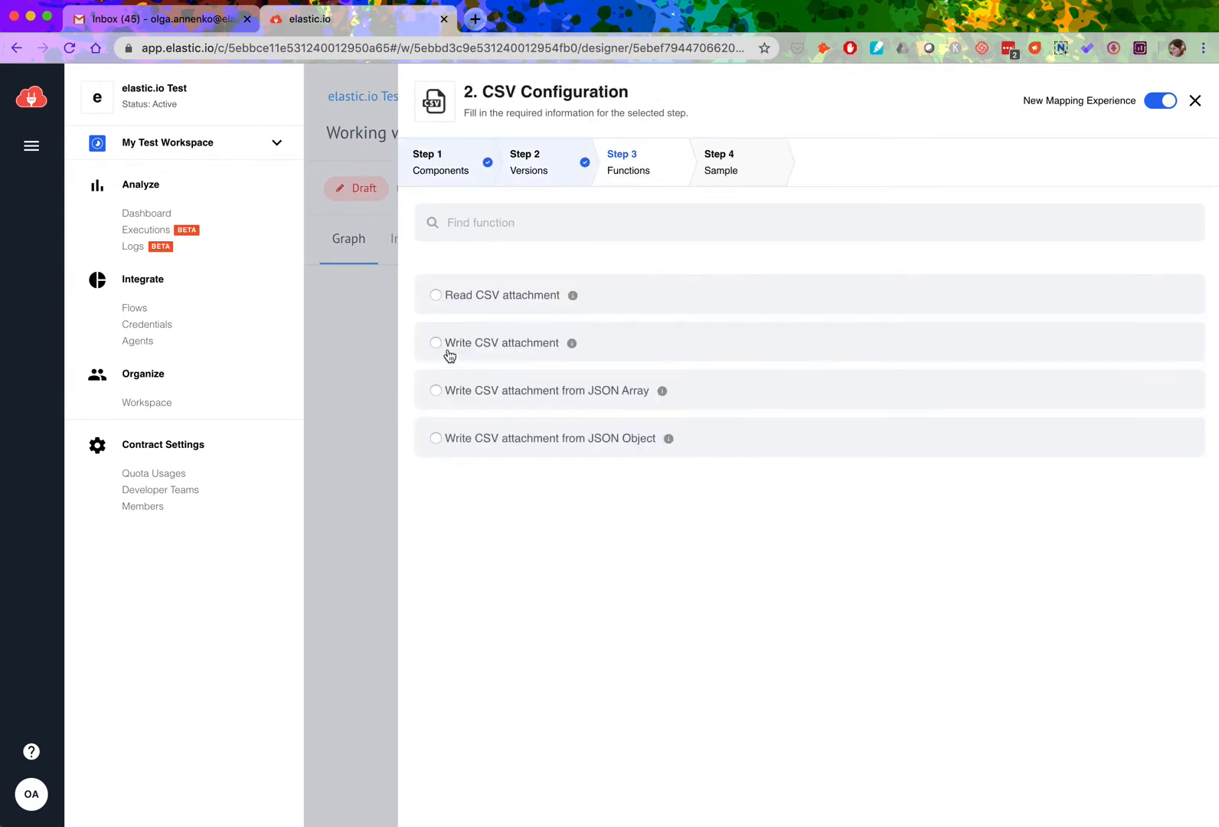
pyautogui.click(435, 343)
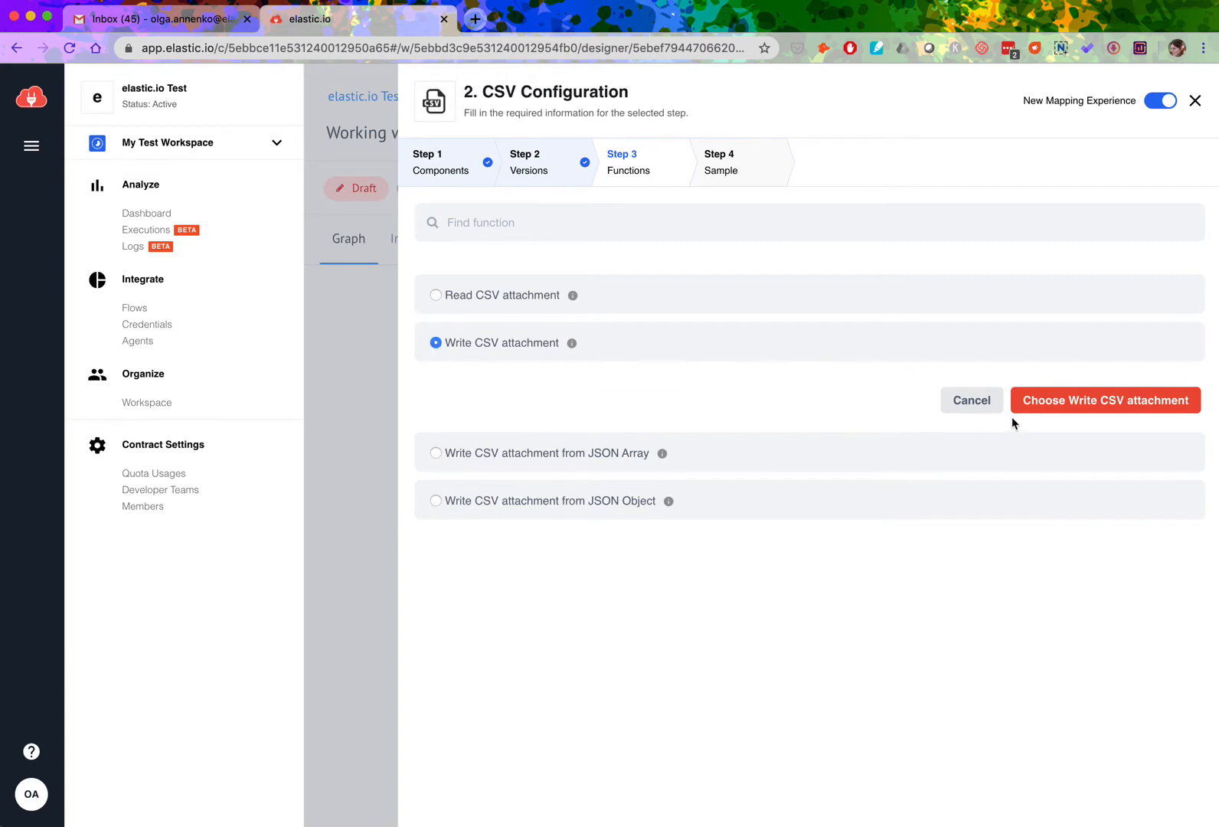
pyautogui.click(1104, 401)
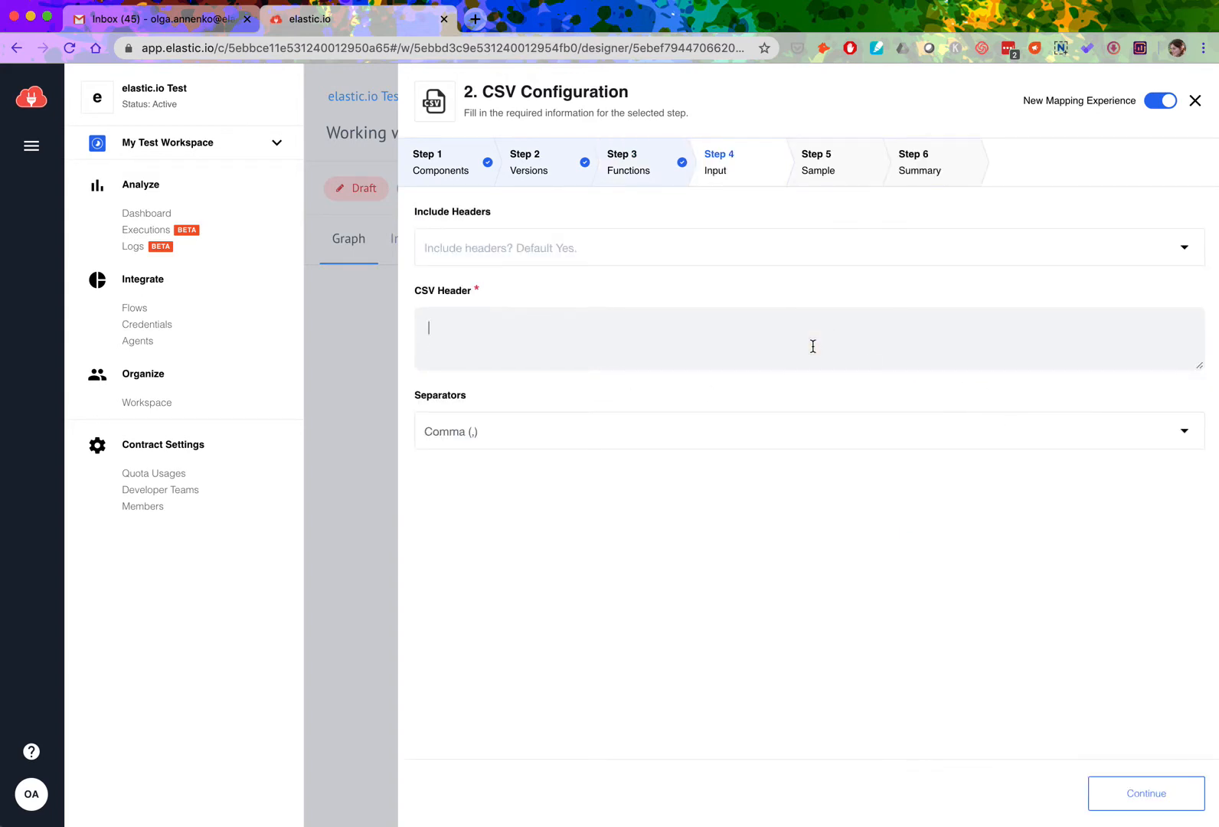
# Step: Enter 'start_time,last_start_time' as the CSV header
pyautogui.write('start_time')
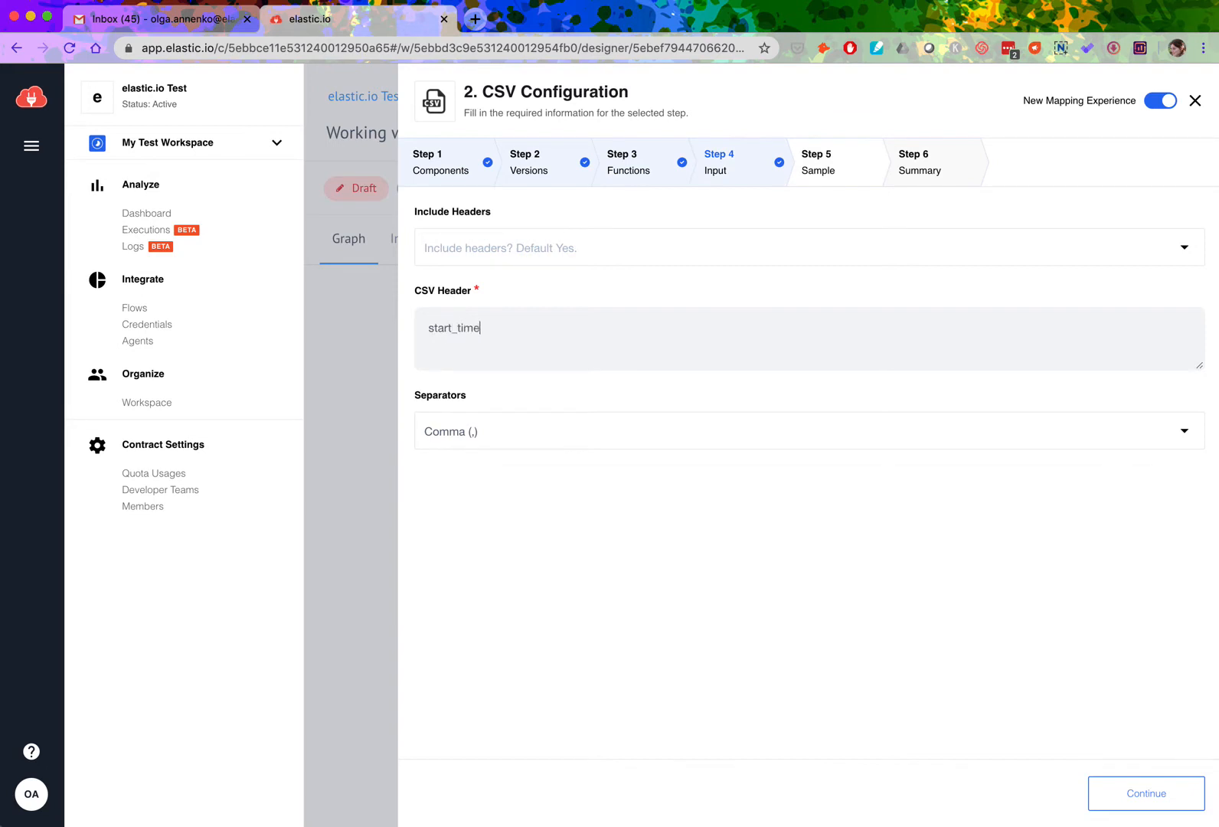
pyautogui.write(',las')
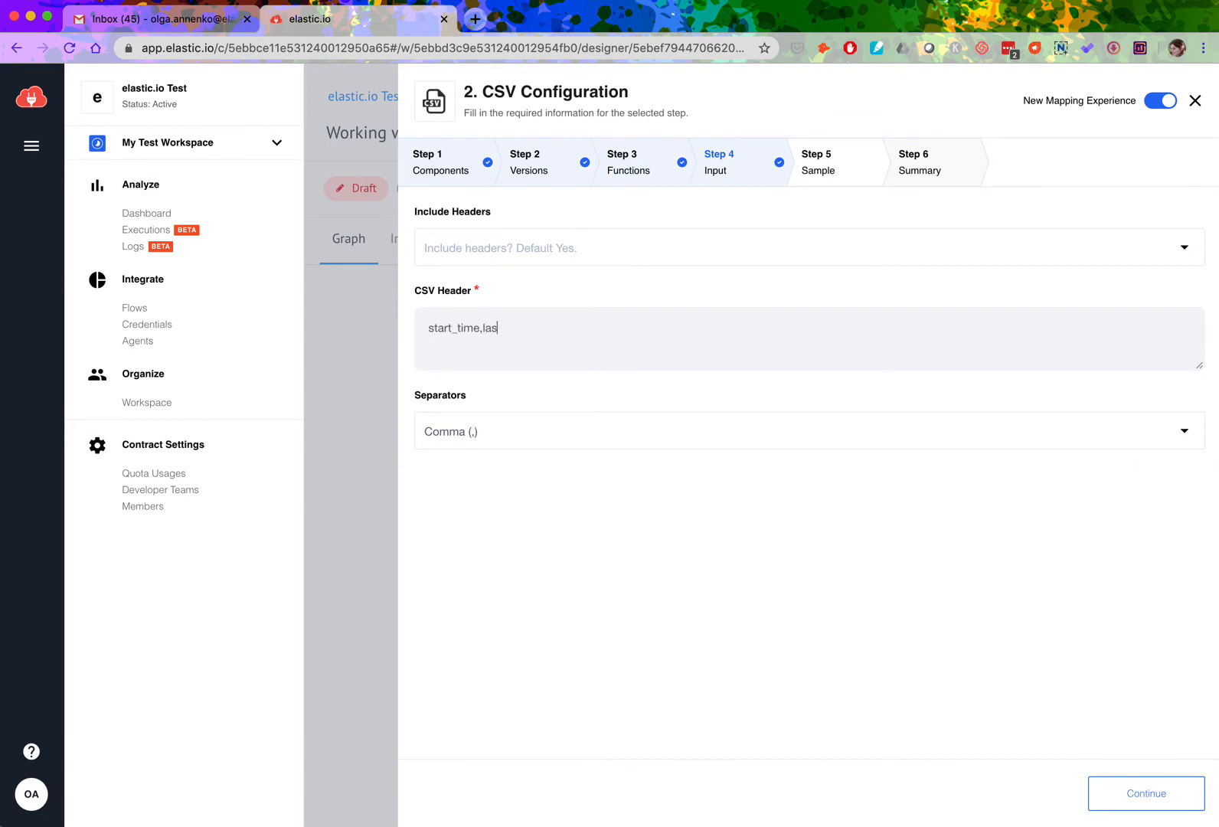
pyautogui.write('t_start-')
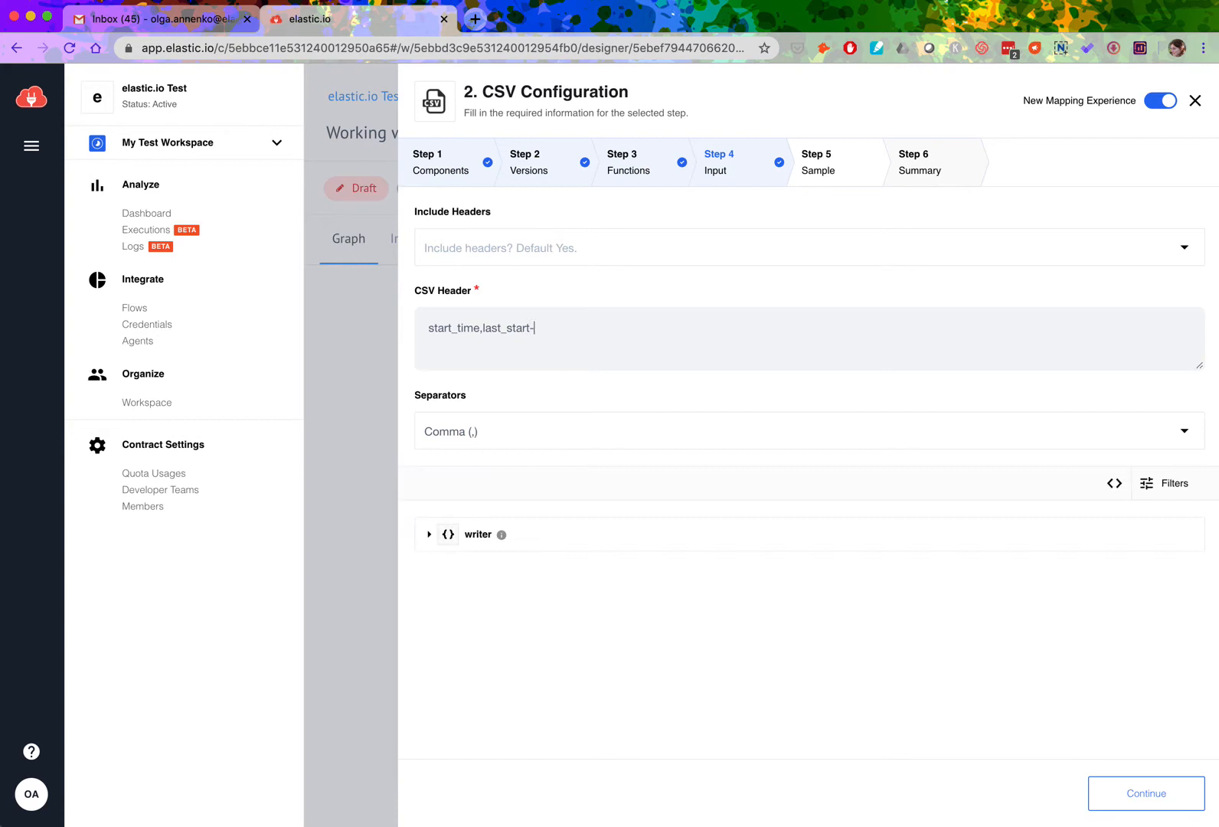
pyautogui.write('time')
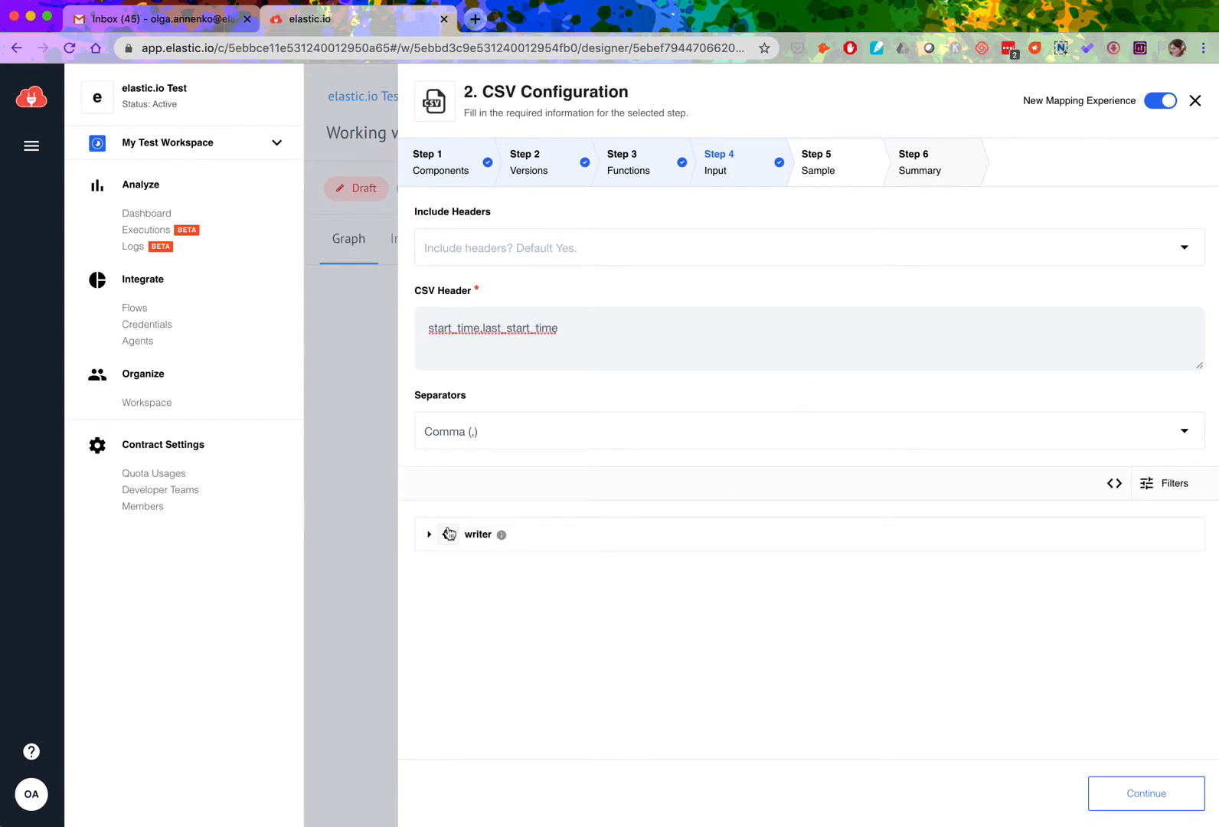
# Step: Map the Simple trigger's Last Poll field into last_start_time
pyautogui.click(428, 534)
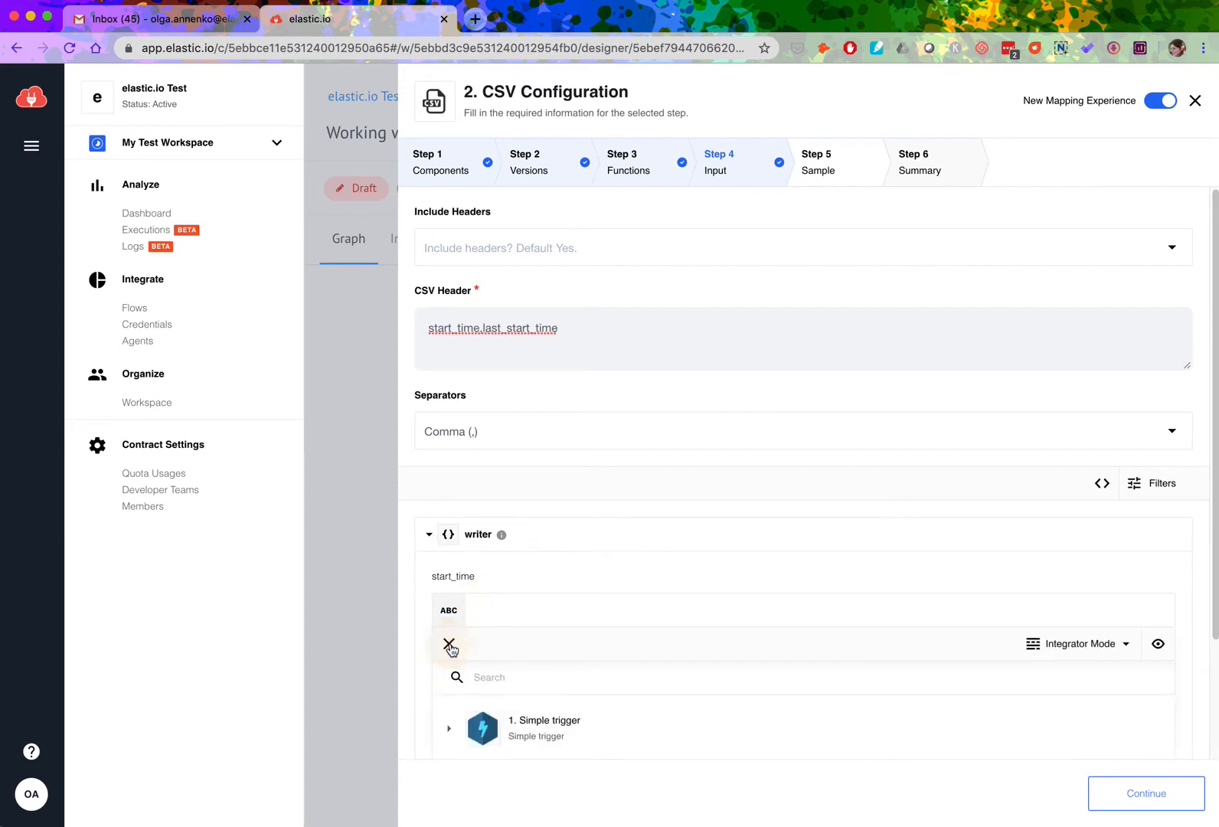
pyautogui.click(450, 729)
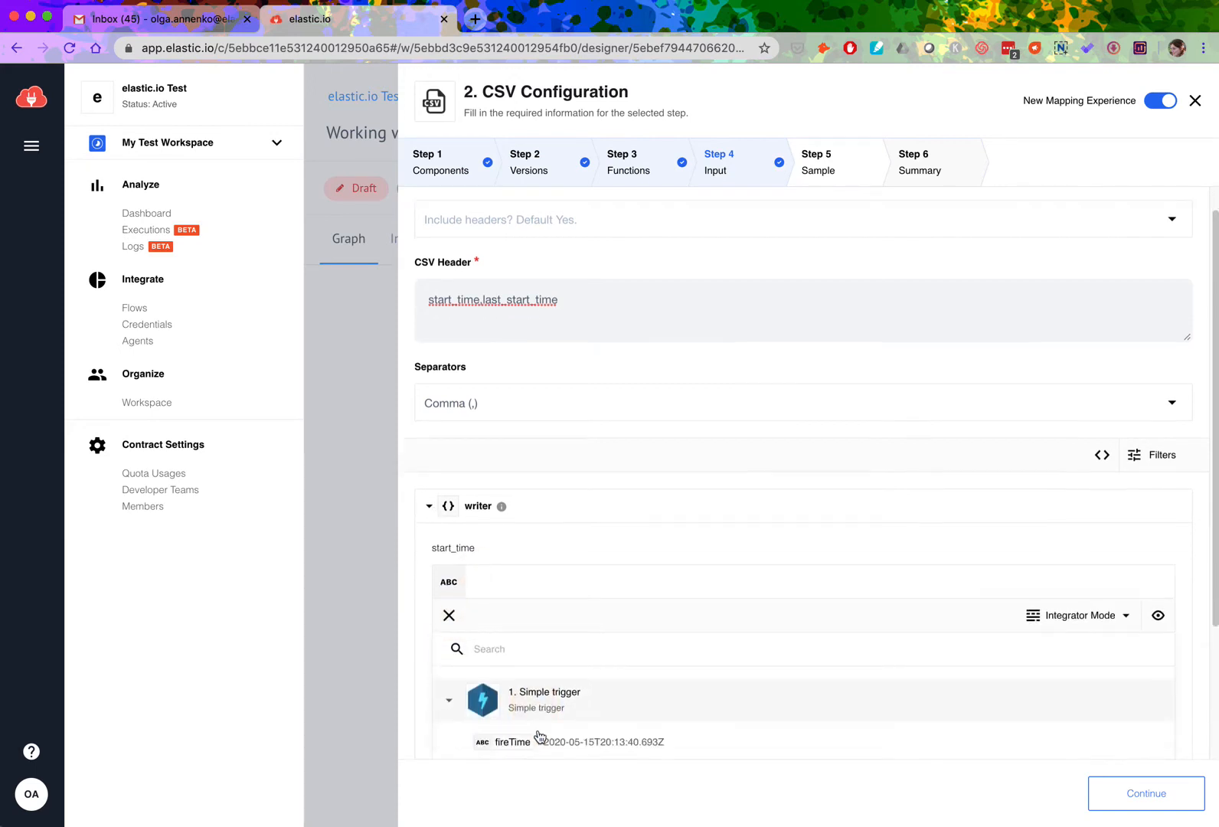
pyautogui.scroll(-3)
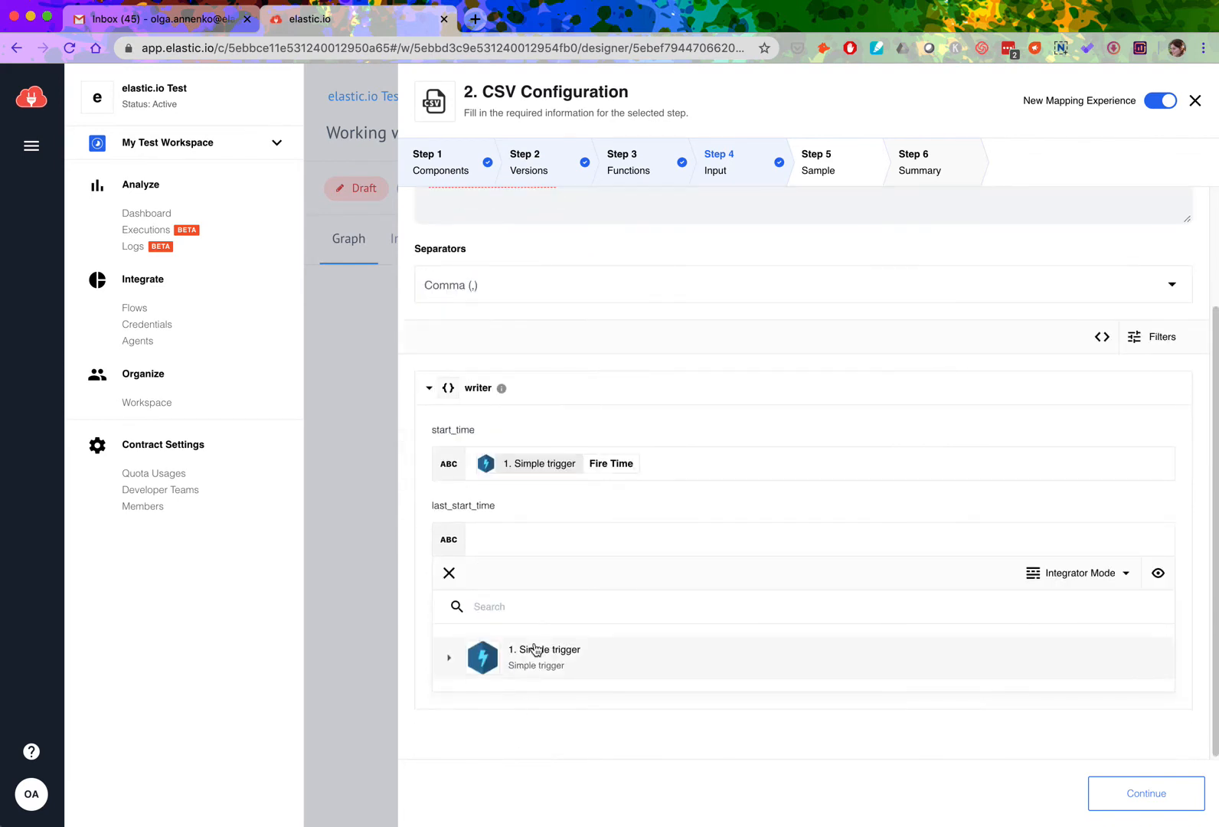
pyautogui.click(449, 657)
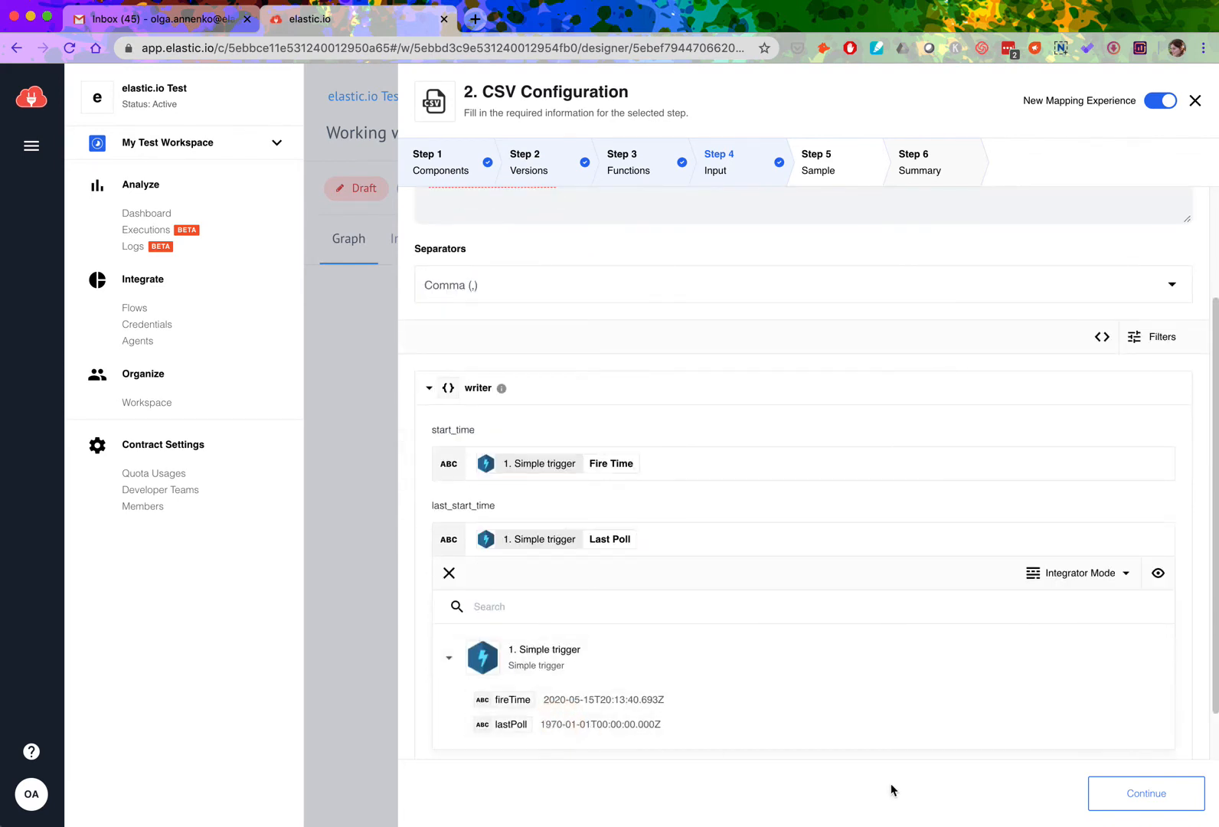
# Step: Retrieve a CSV sample, save the CSV step and add a new action after it
pyautogui.click(1145, 794)
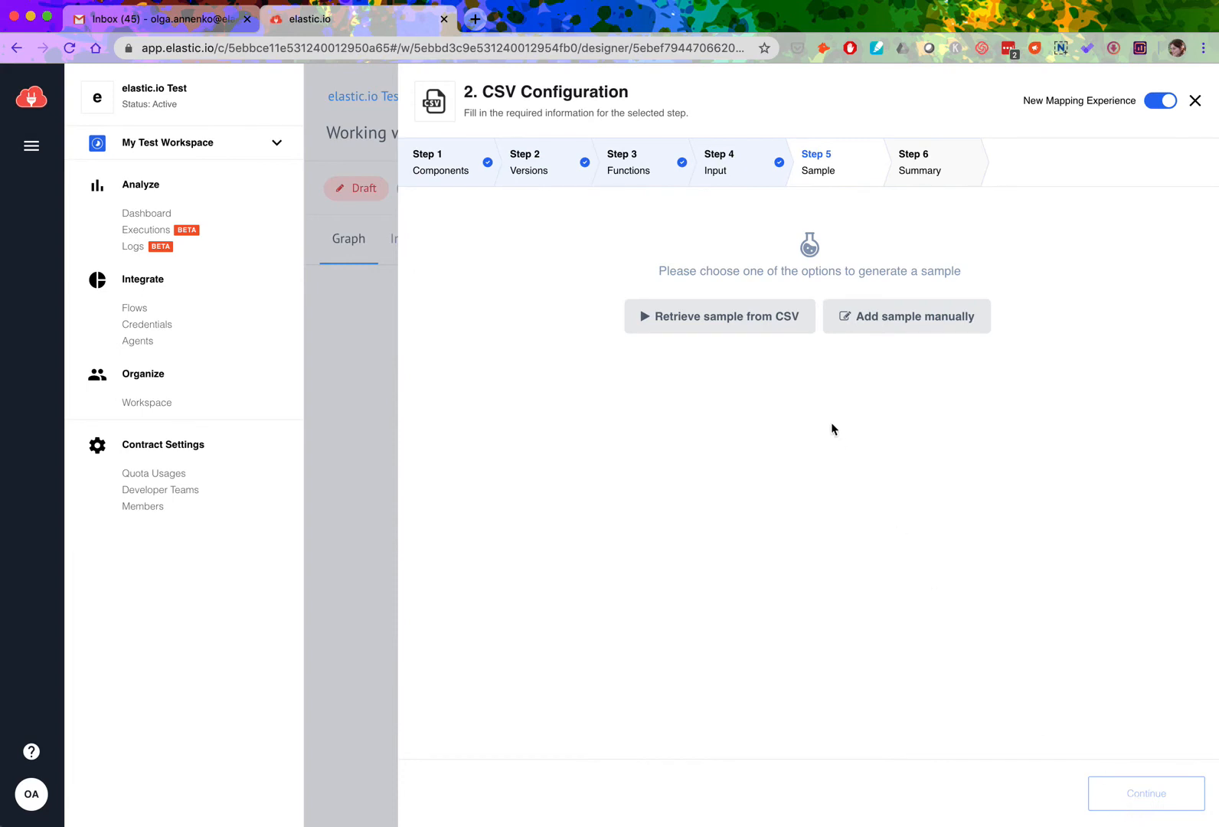
pyautogui.click(719, 317)
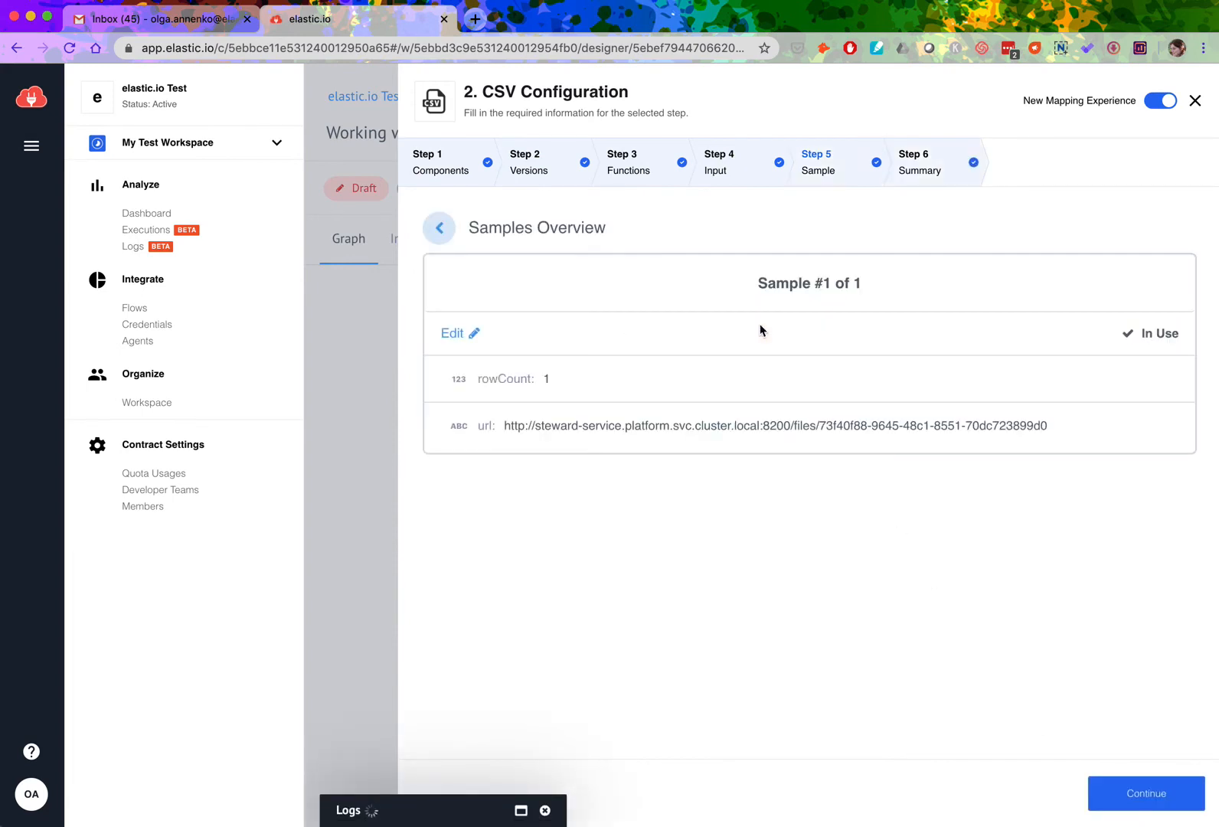
pyautogui.click(1144, 793)
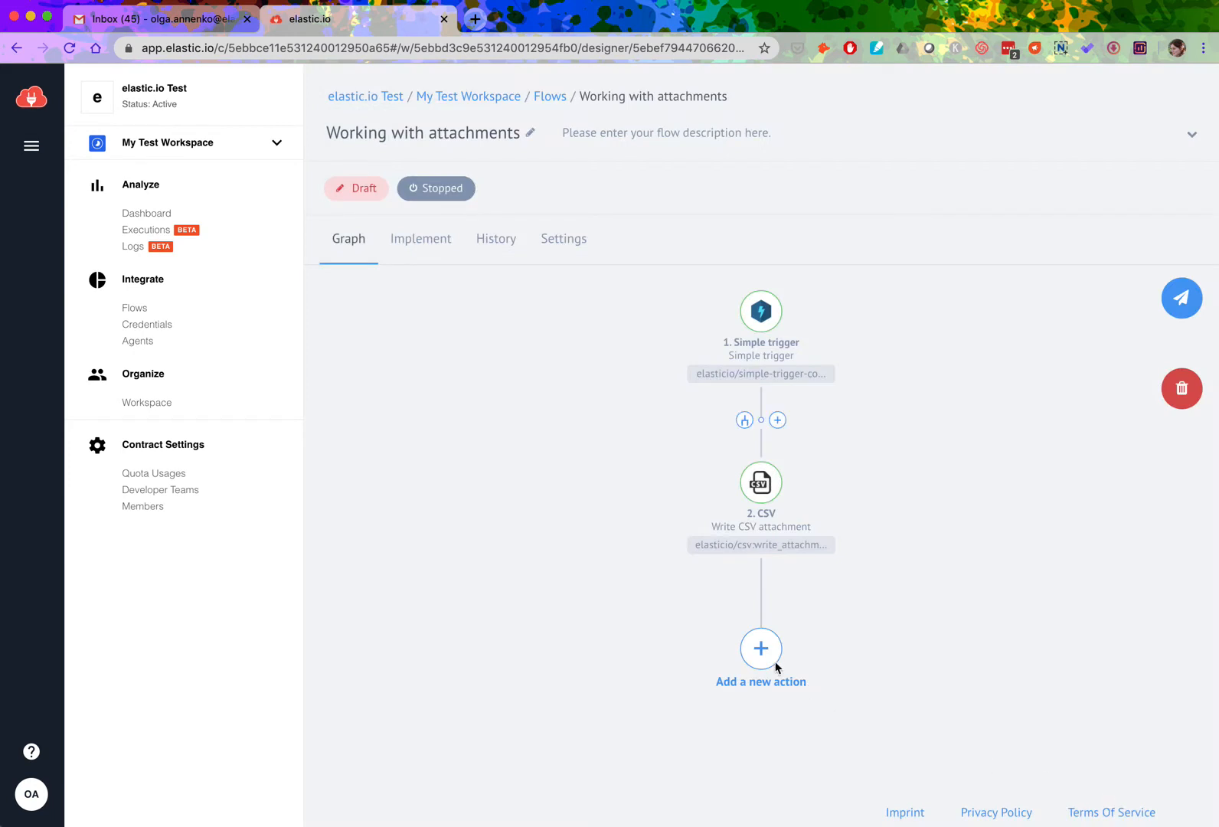
pyautogui.click(761, 648)
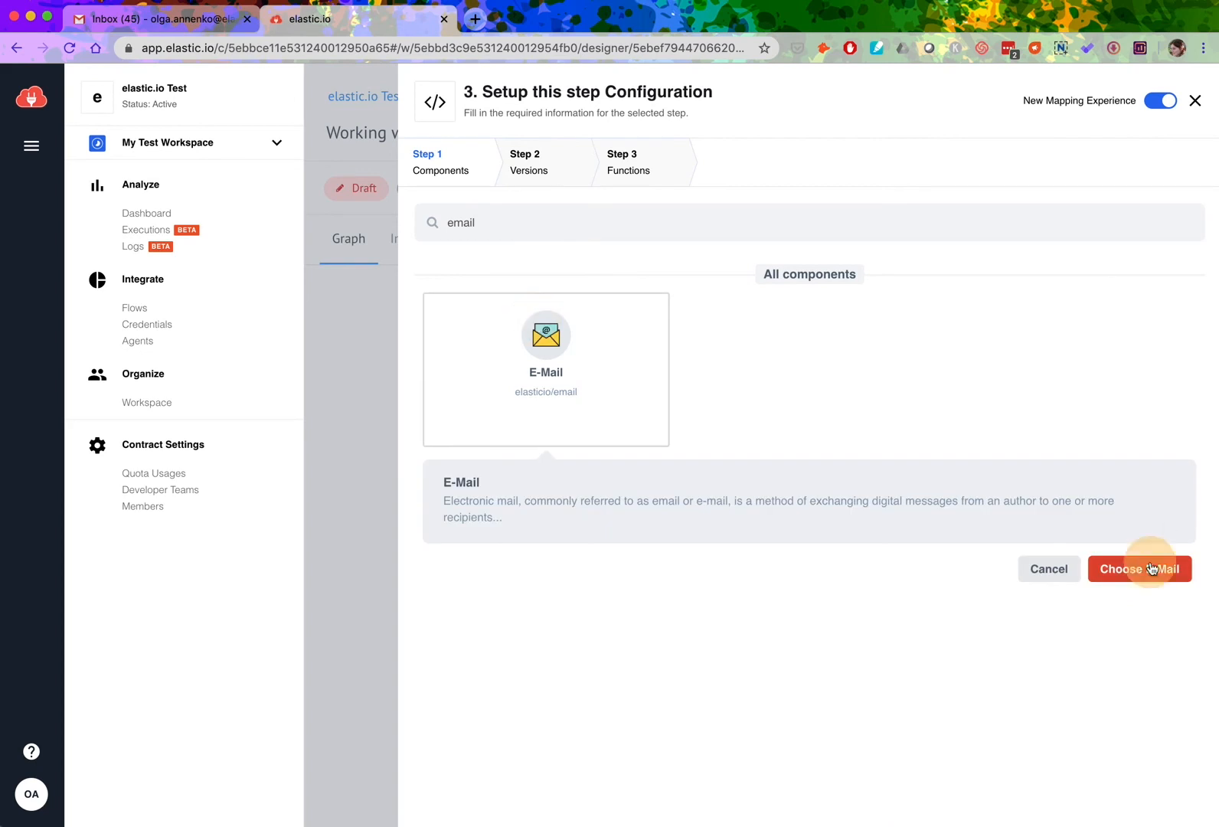
pyautogui.click(1140, 569)
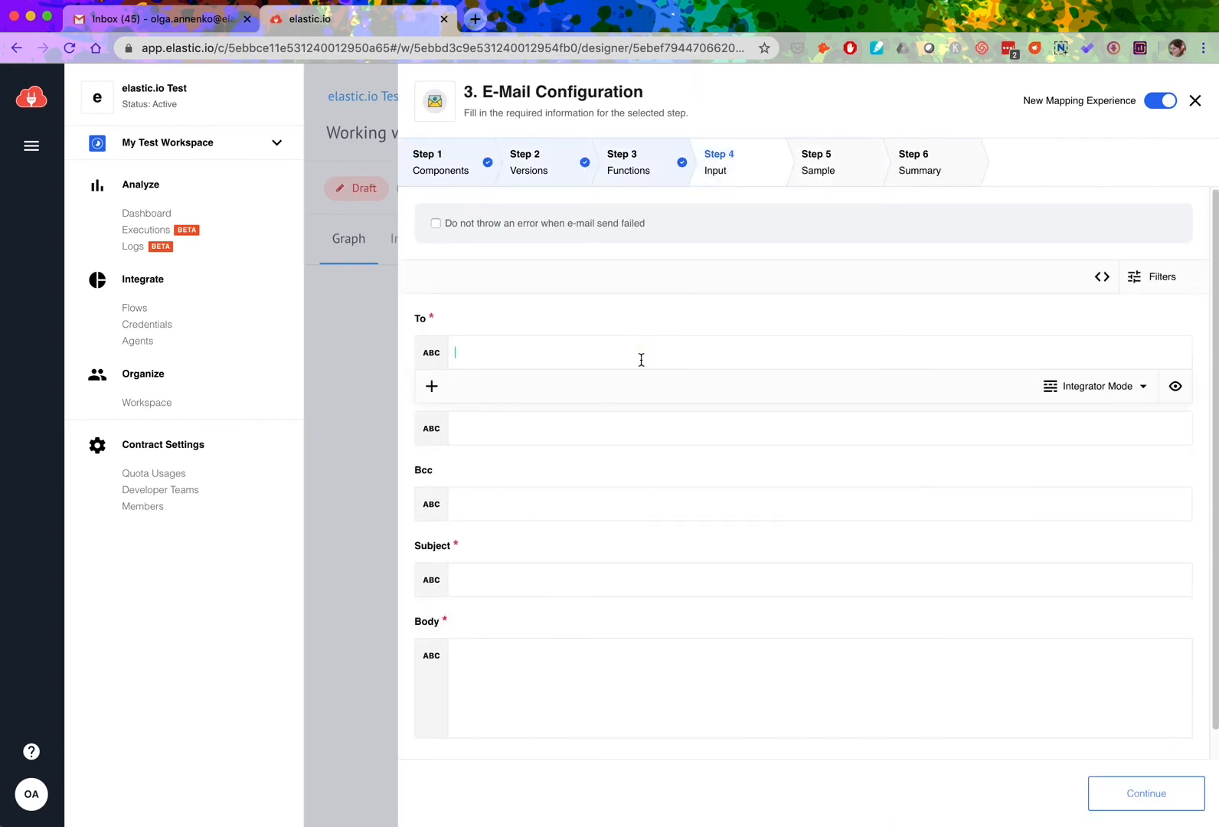
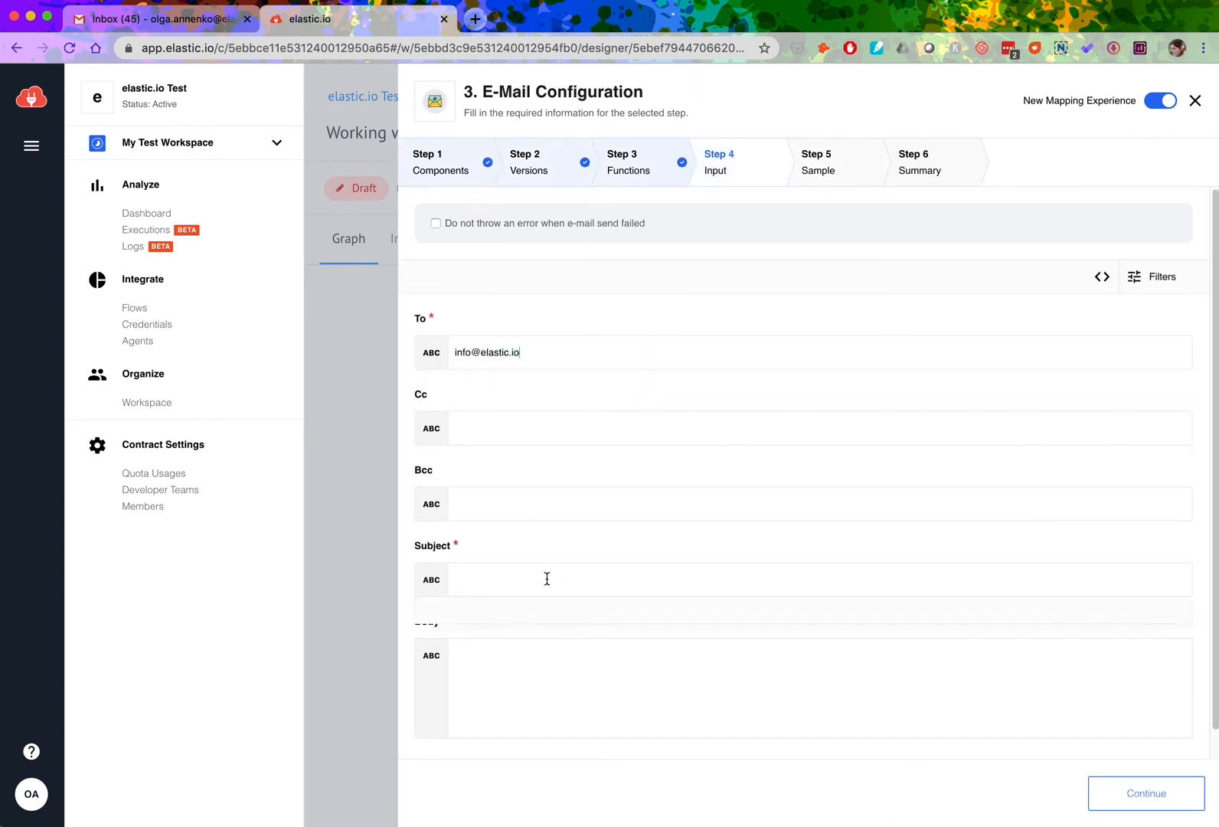
pyautogui.write('Re:Your attachments')
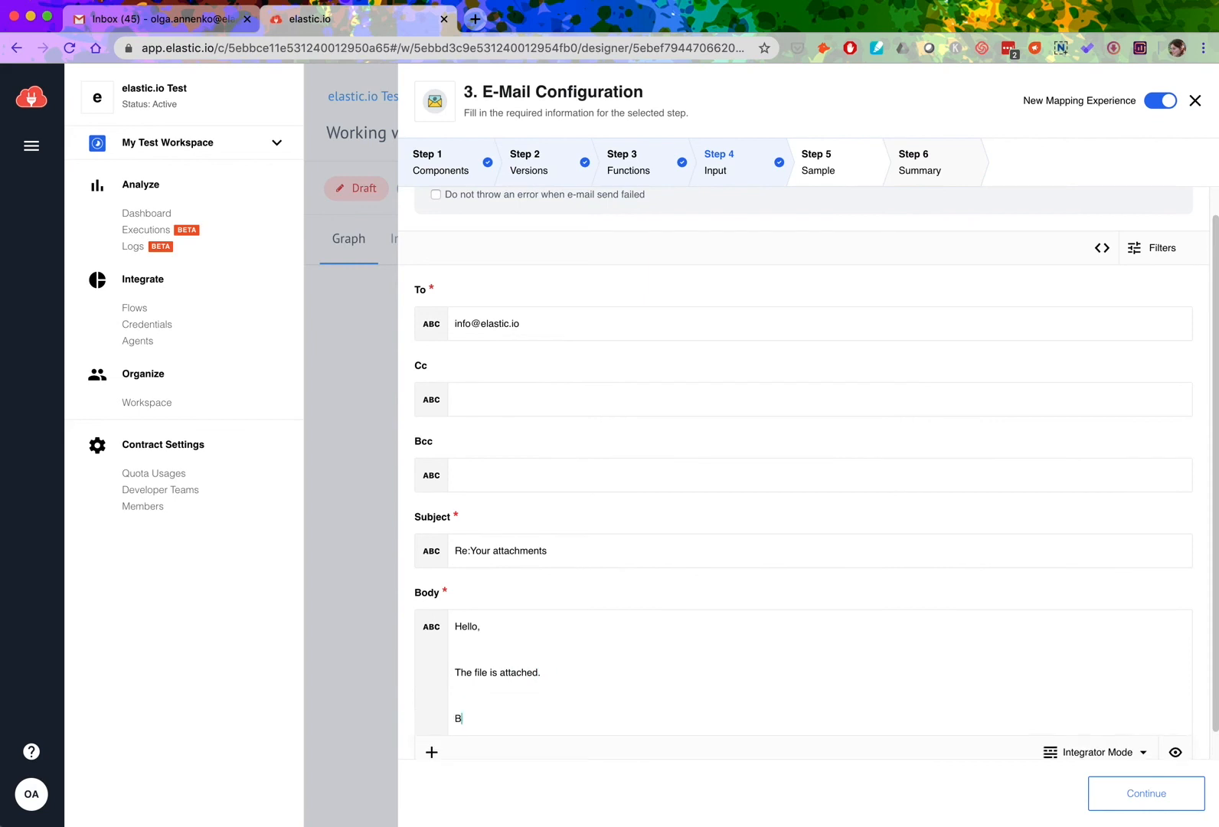
pyautogui.write('est,')
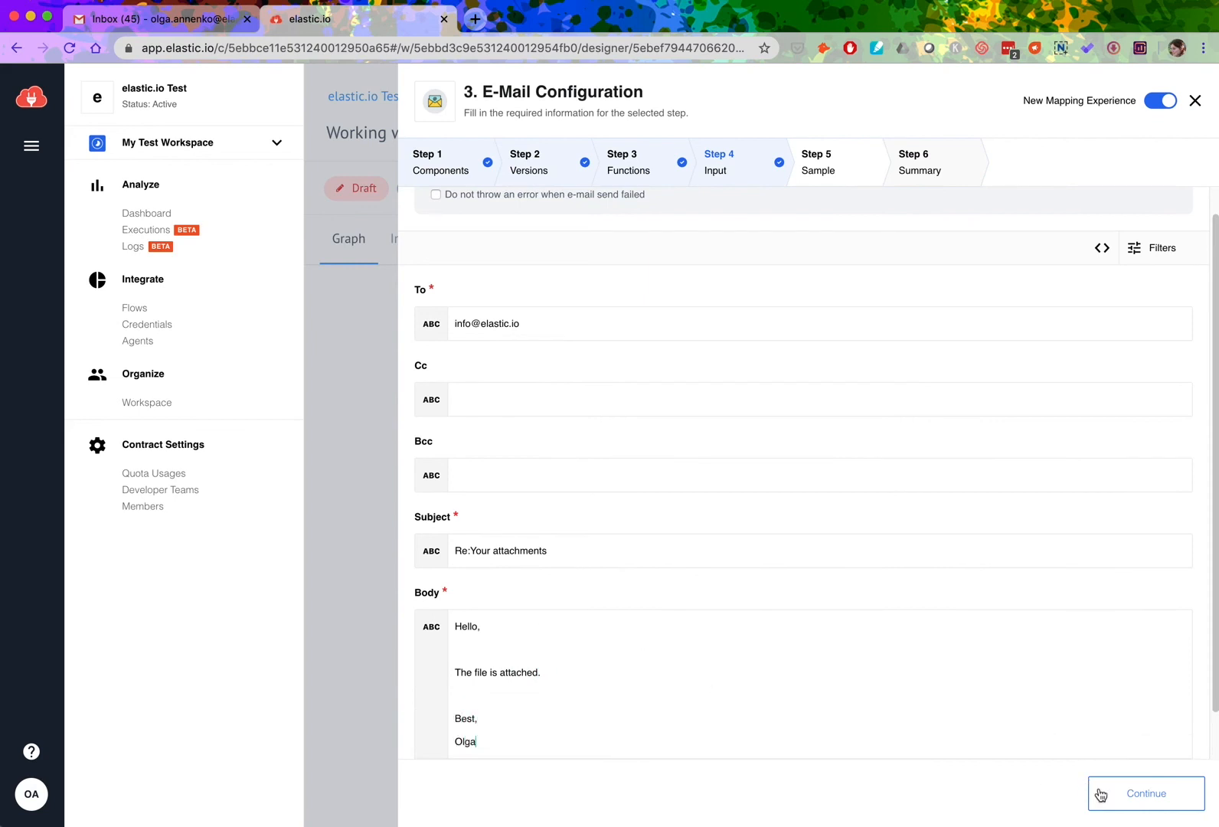
# Step: Save the E-Mail step, publish and start the flow, then open the received email in Gmail
pyautogui.click(1144, 794)
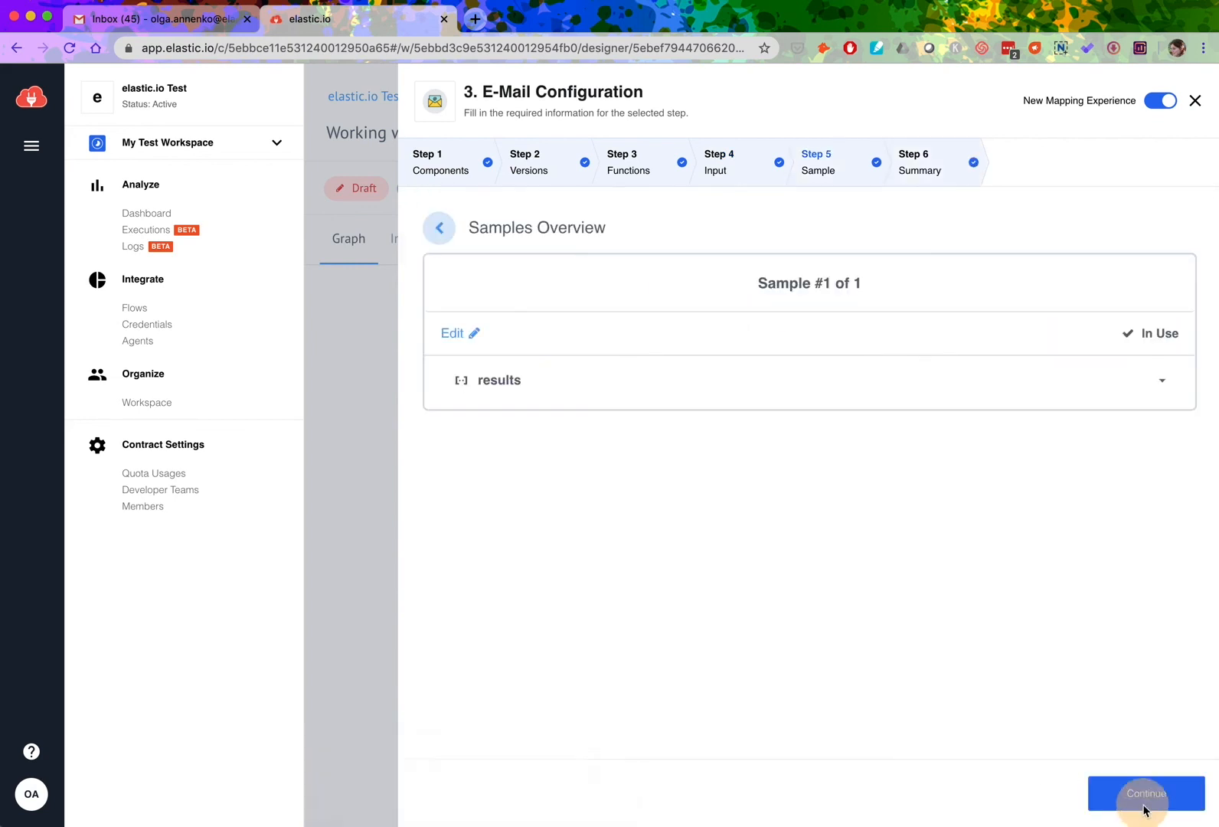
pyautogui.click(1143, 792)
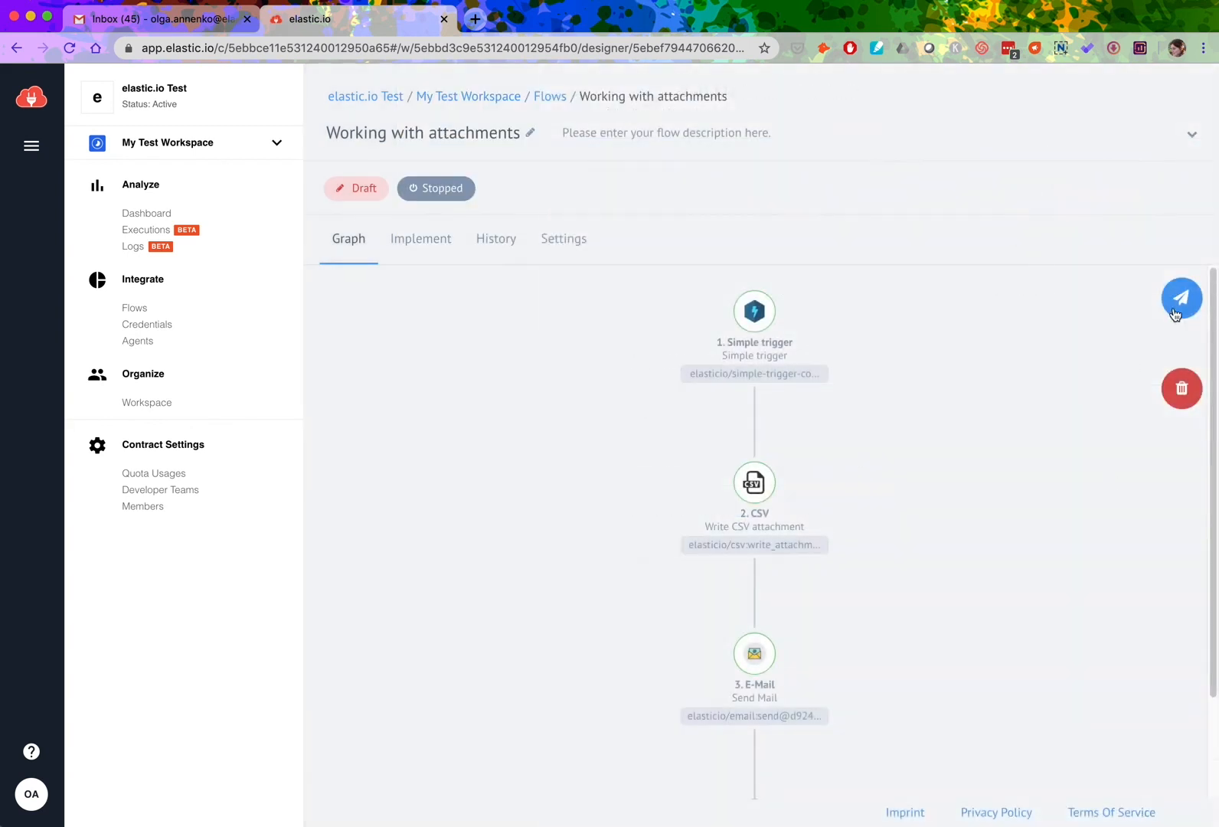
pyautogui.click(1180, 298)
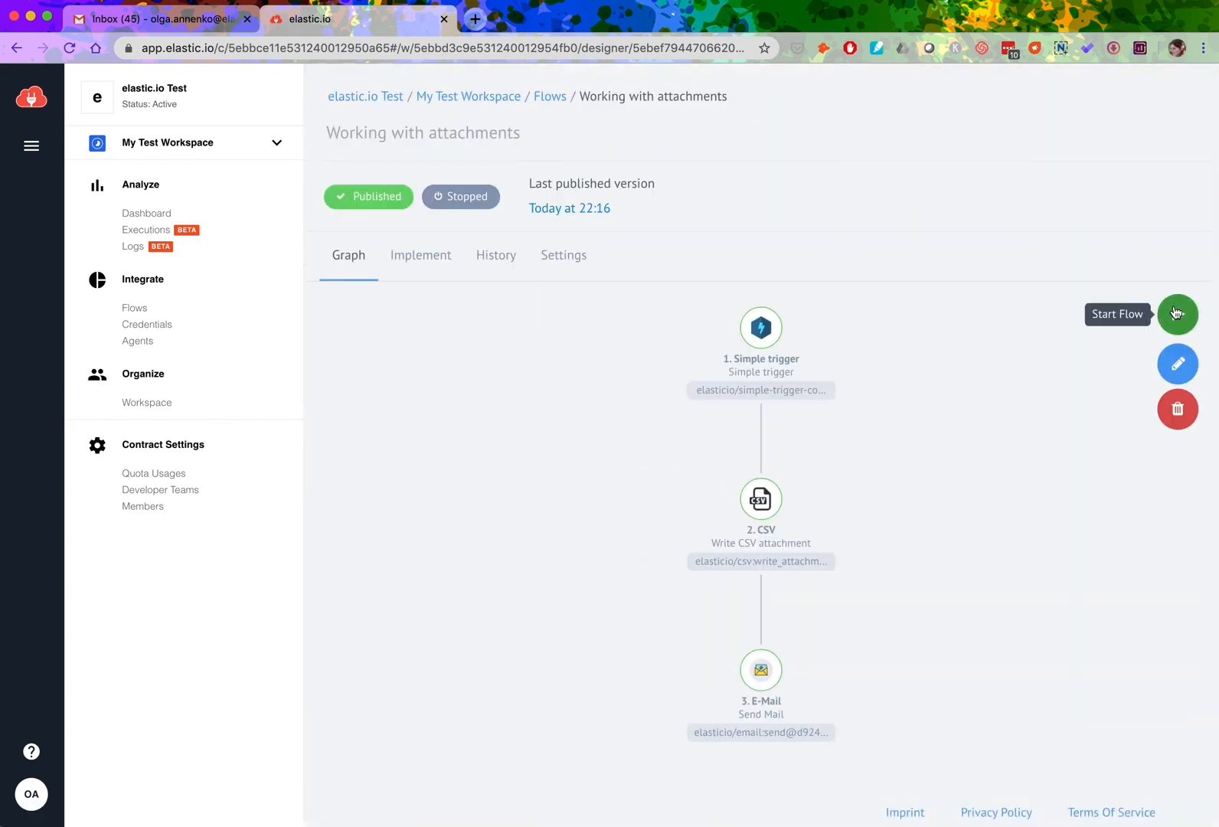
pyautogui.click(1177, 314)
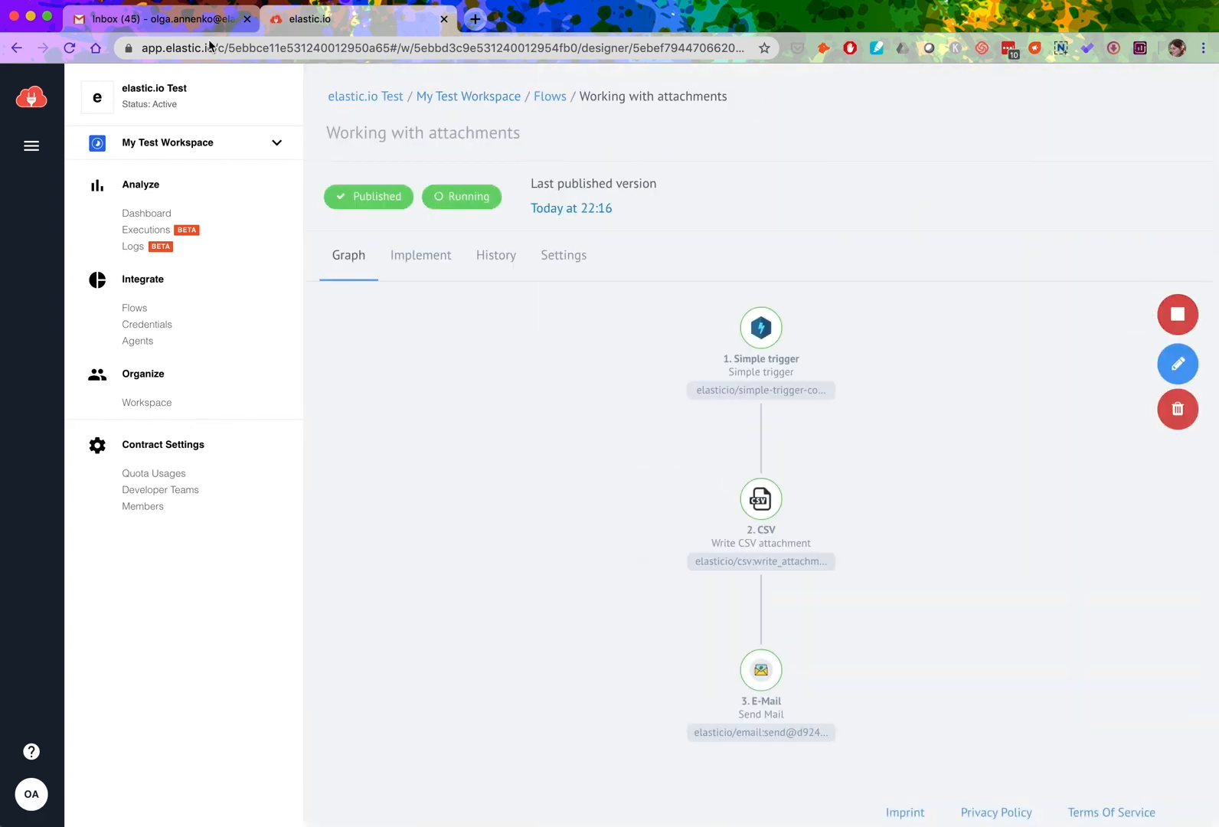
pyautogui.click(161, 19)
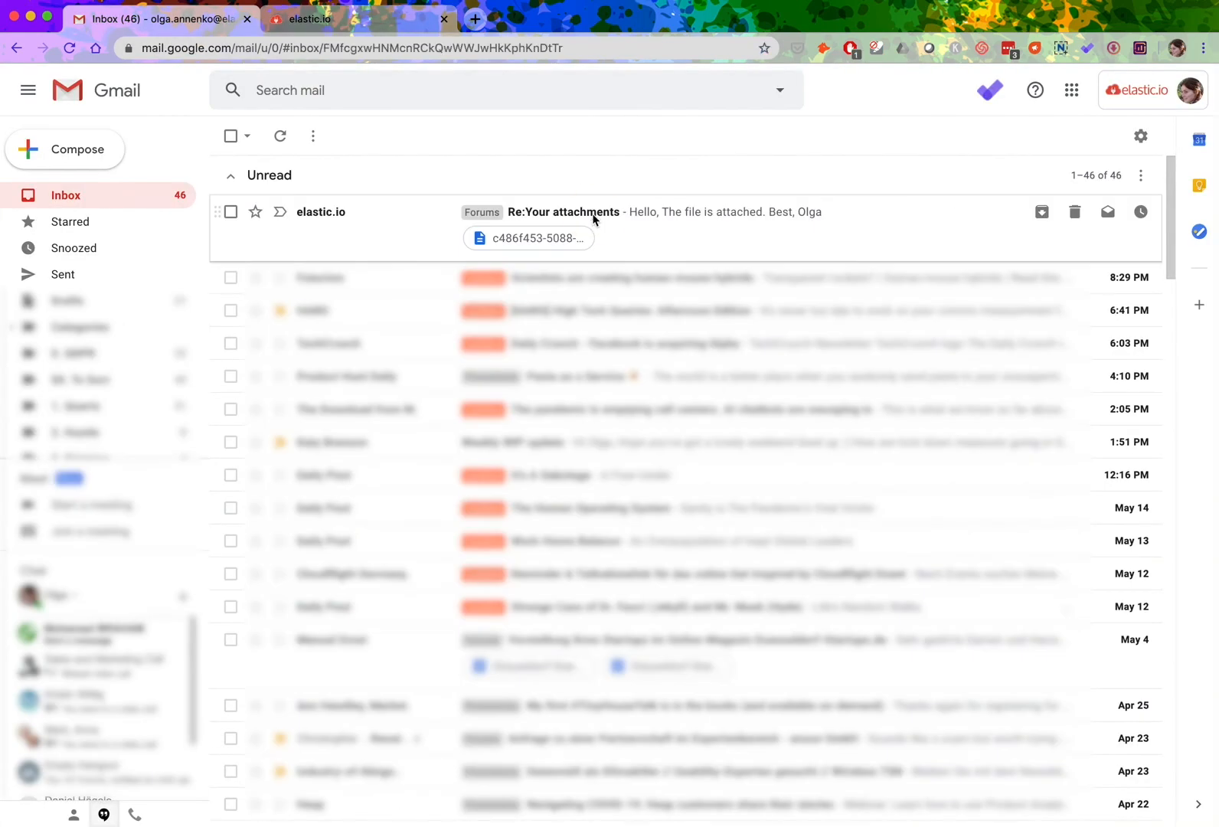
pyautogui.click(564, 211)
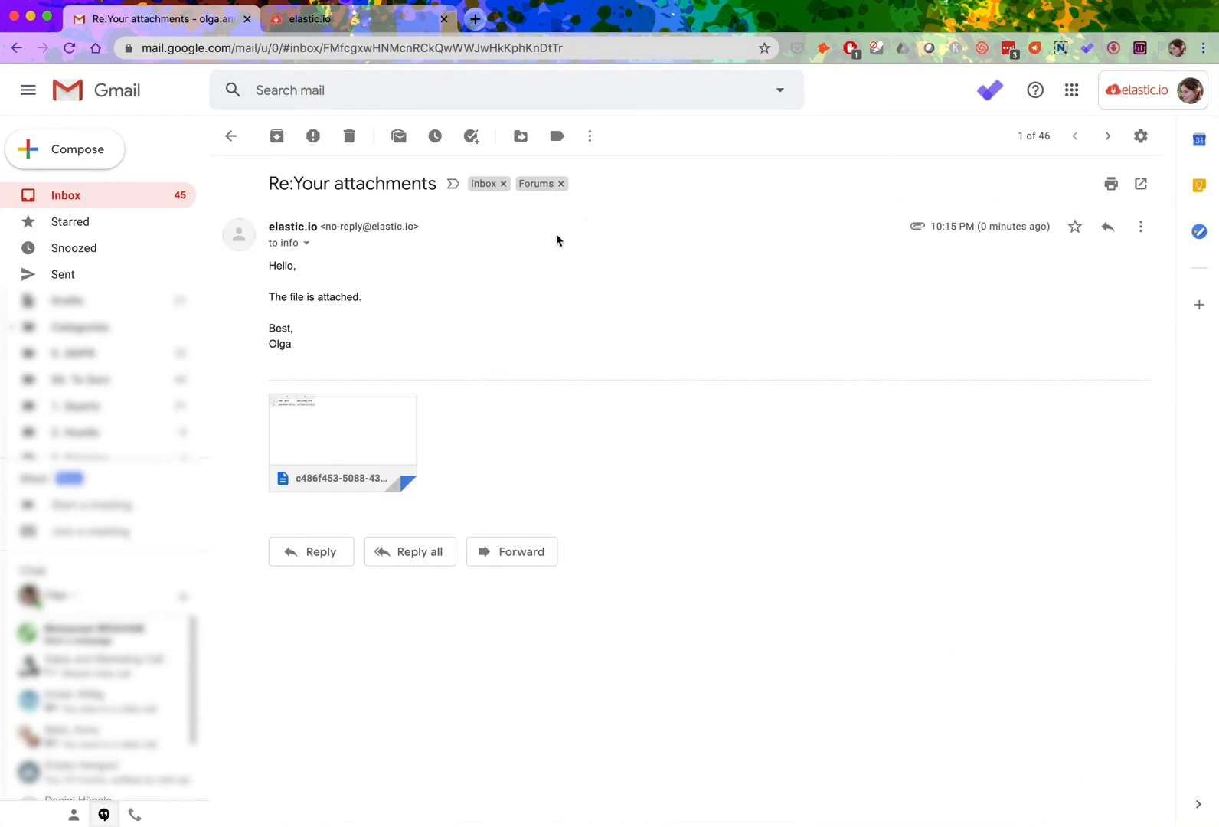